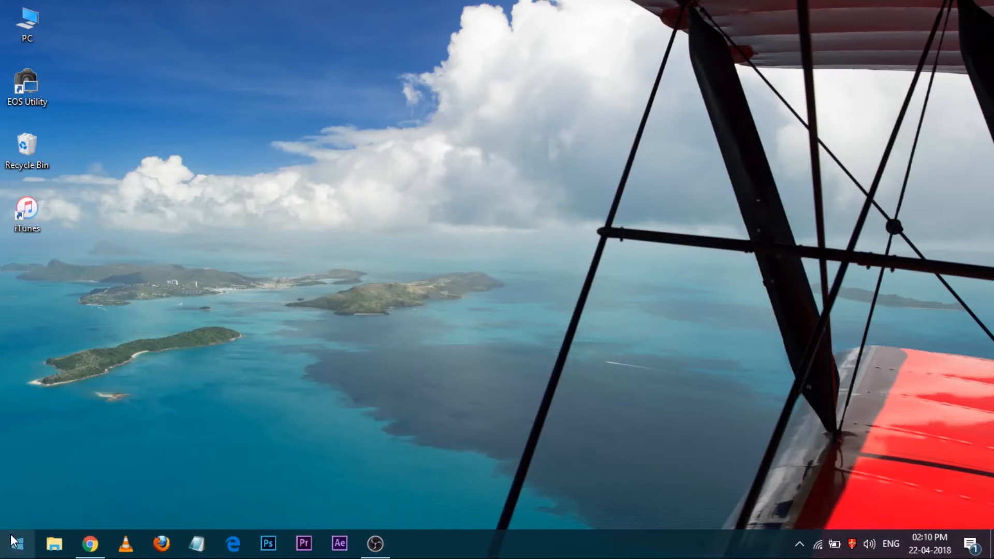
Search 'act' from Start and open the activation settings, showing error 0xC004F074.
click(16, 543)
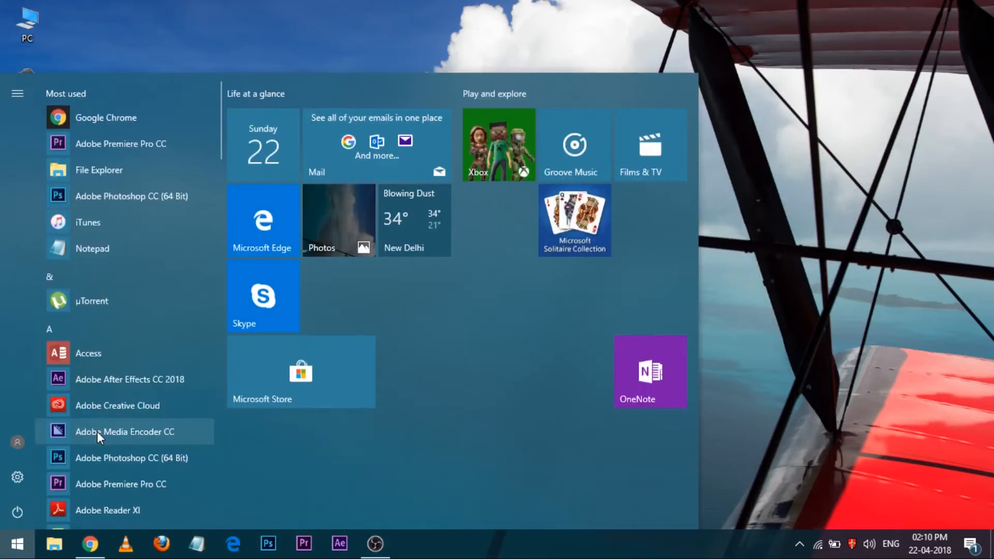
text(activat)
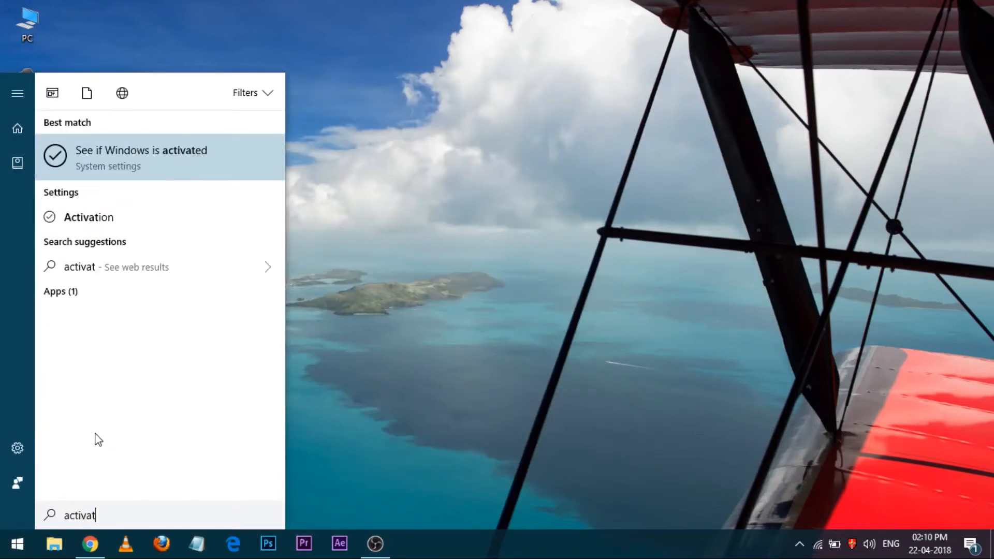
click(141, 151)
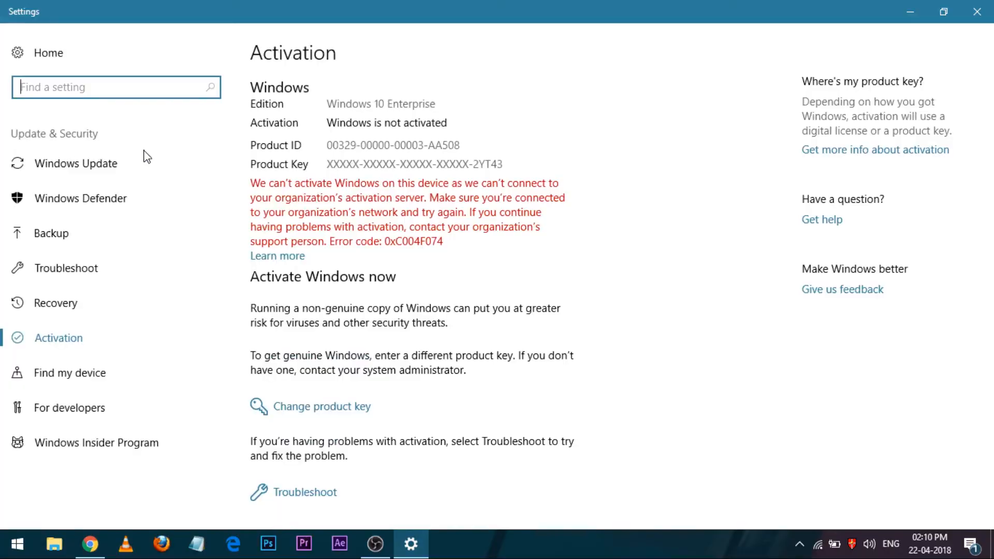
mouse_move(322, 119)
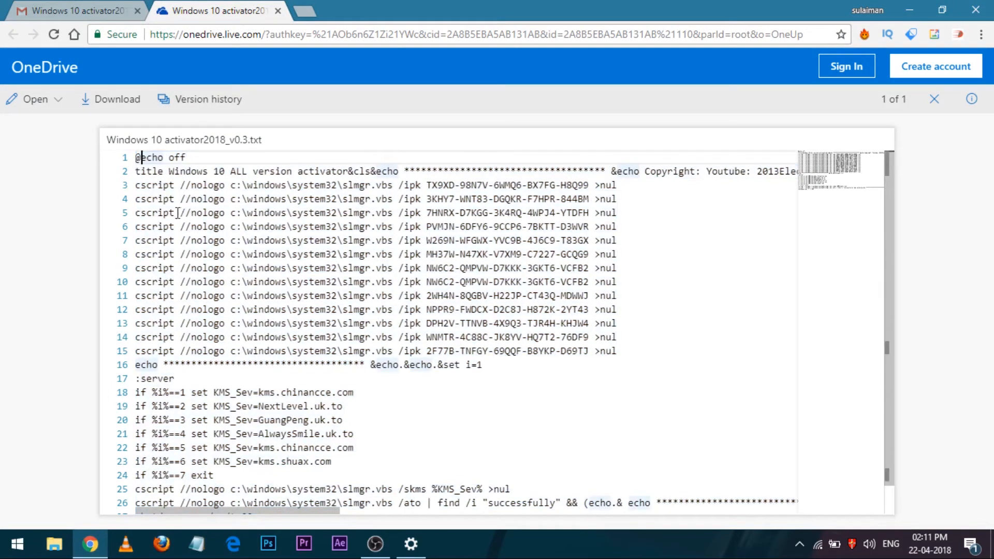
Scroll through Windows 10 activator2018_v0.3.txt and select the script text to copy.
scroll(down, 3)
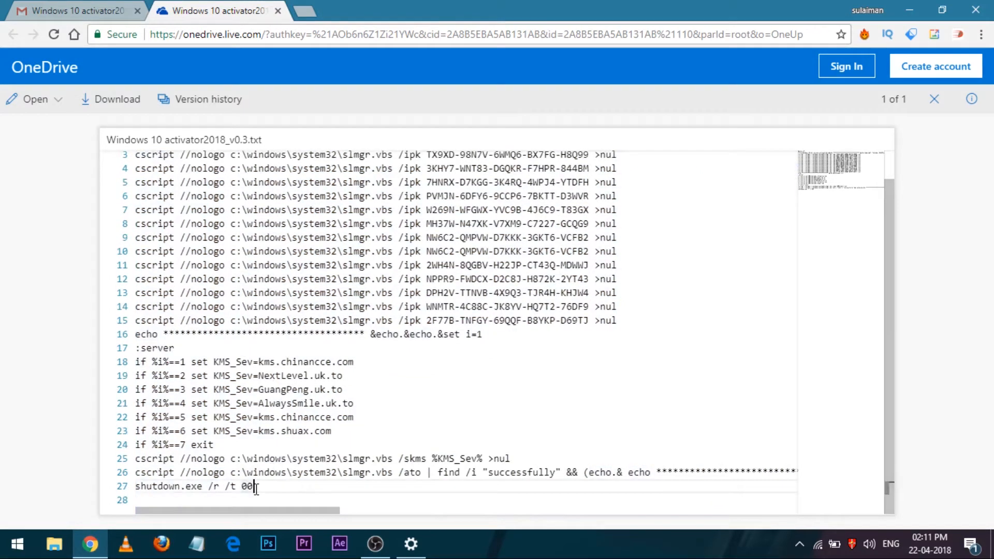
drag(135, 155, 255, 486)
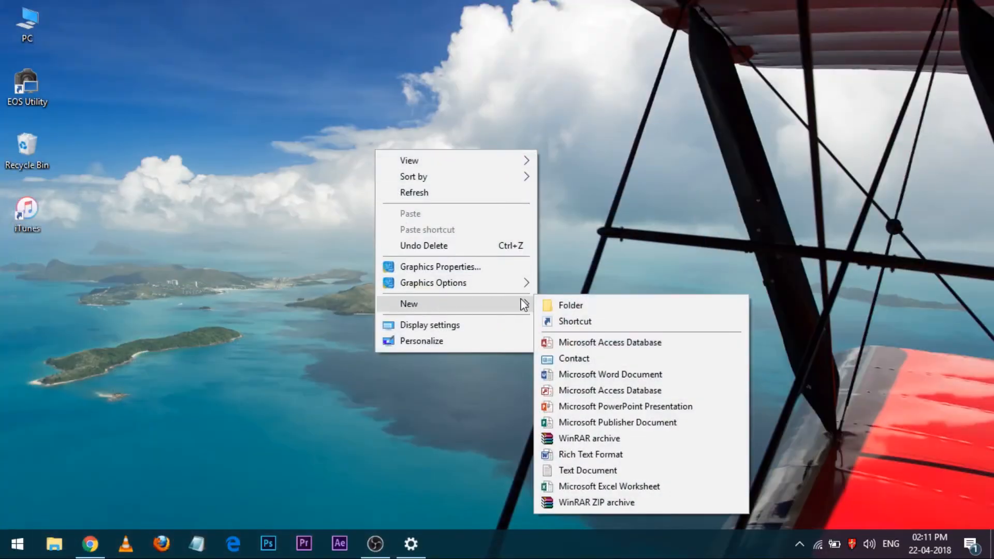
Create a new text document on the desktop and open it in Notepad.
click(588, 470)
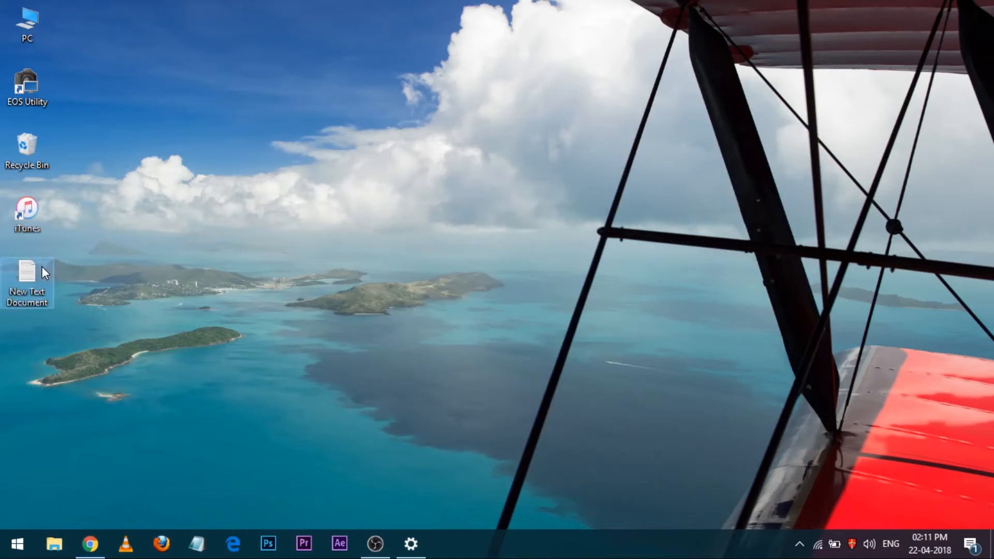
double_click(26, 273)
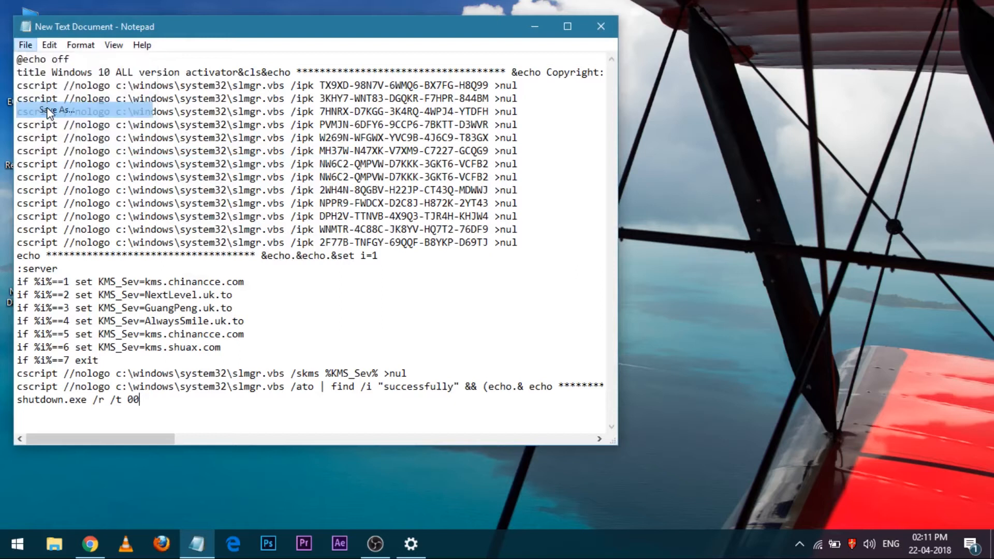
Save the script as 'New Text Document.bat' and minimize Notepad.
click(57, 111)
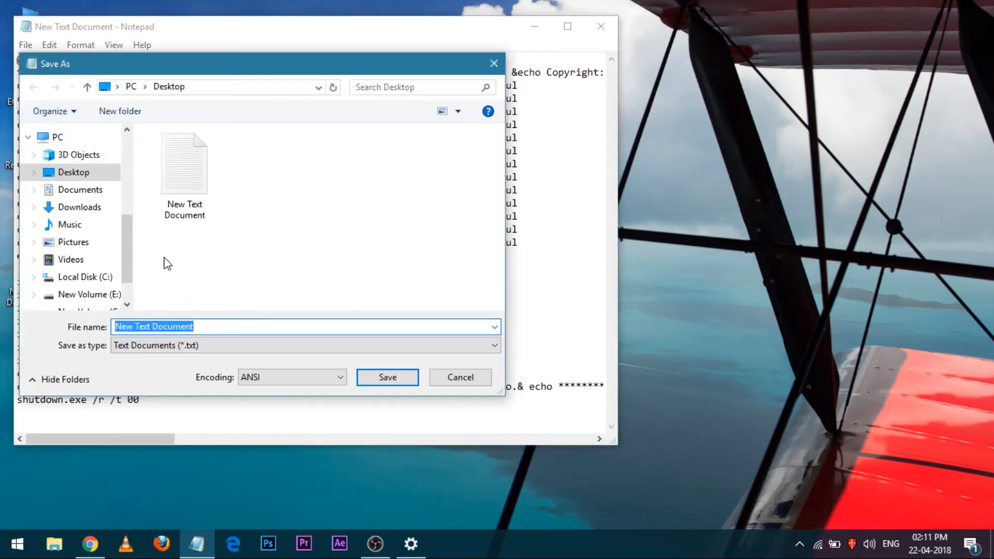
click(193, 327)
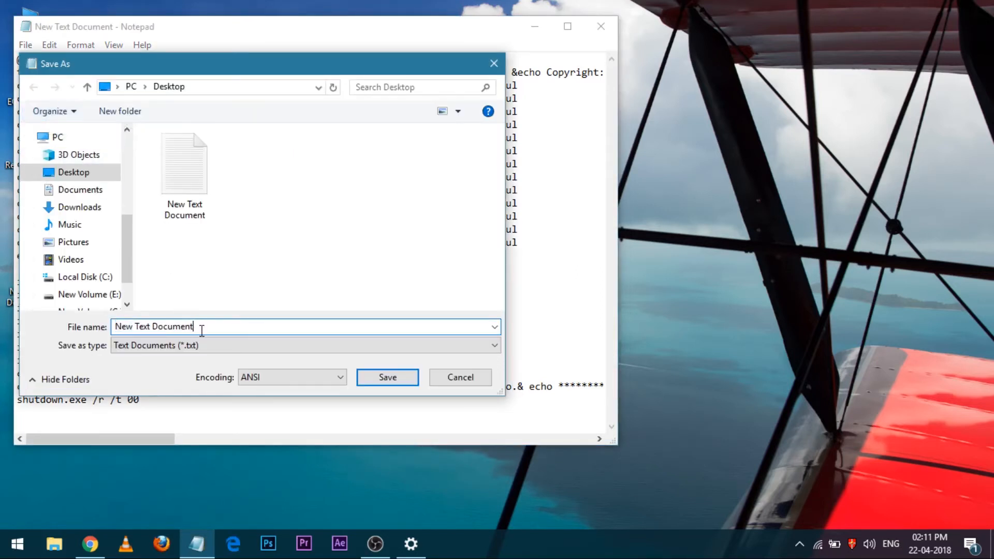
text(.bat)
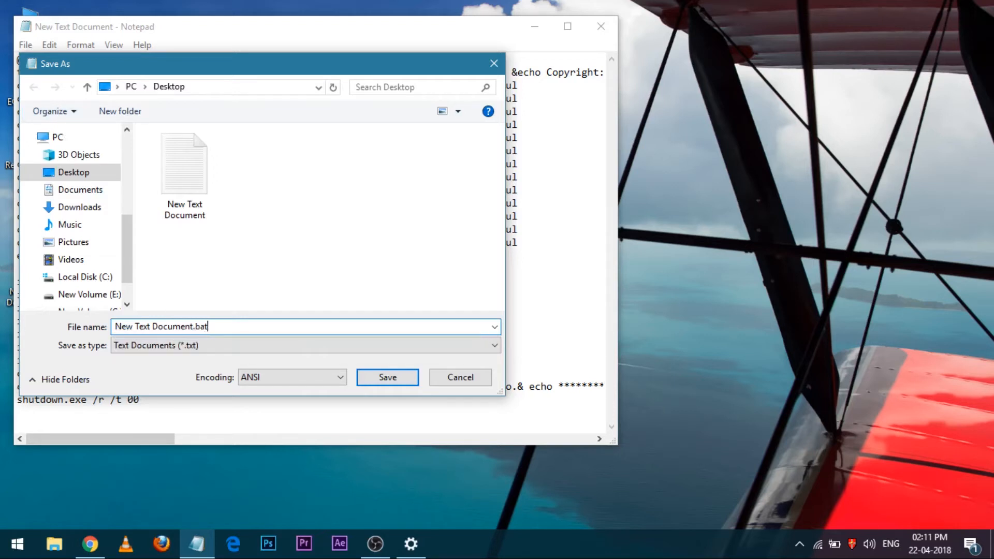
click(387, 377)
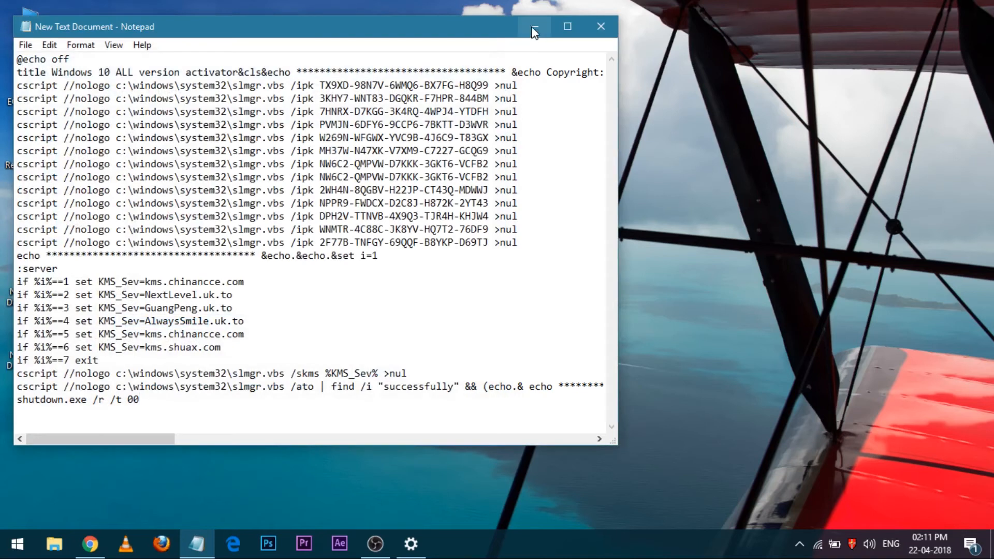
click(535, 26)
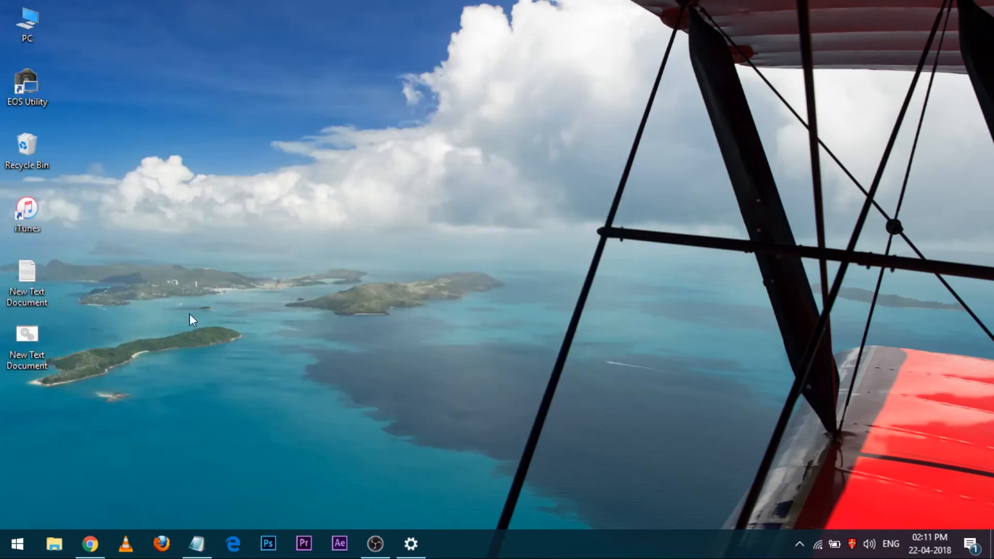
Run the desktop .bat file as administrator to activate Windows 10.
click(26, 347)
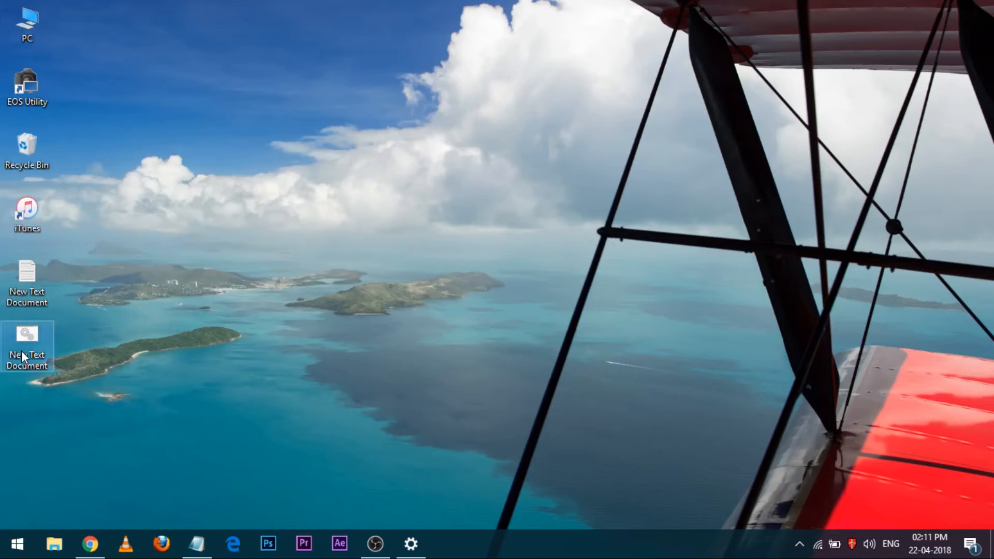
right_click(27, 348)
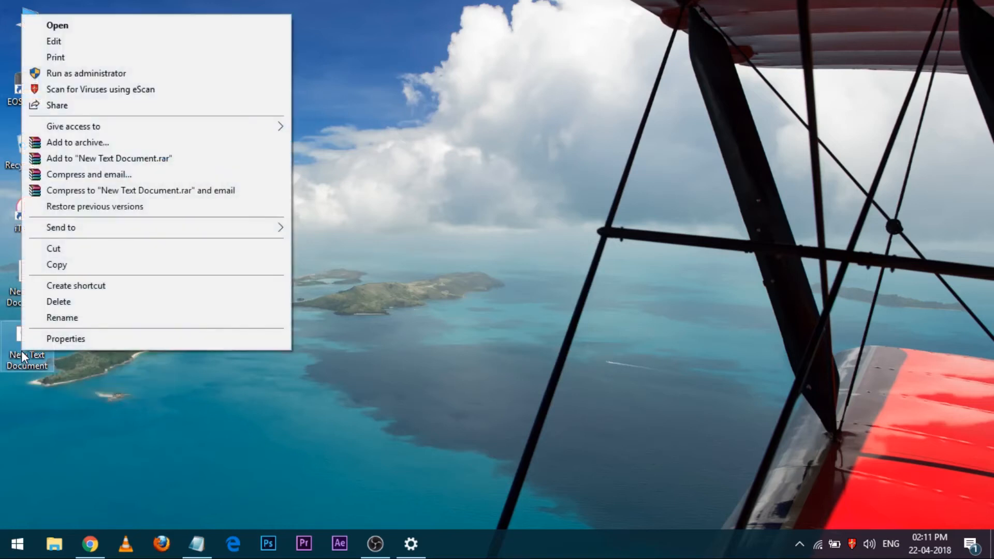
mouse_move(87, 74)
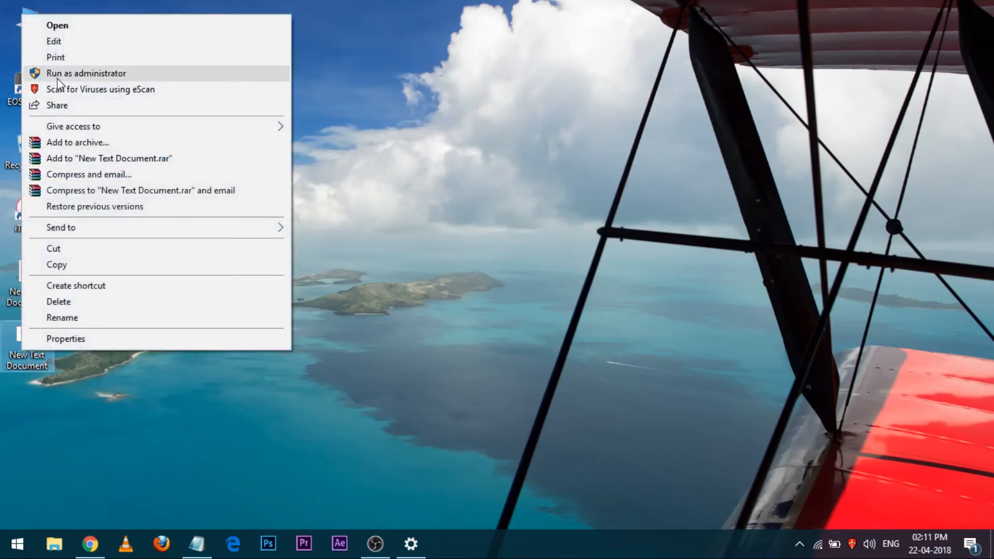
click(87, 73)
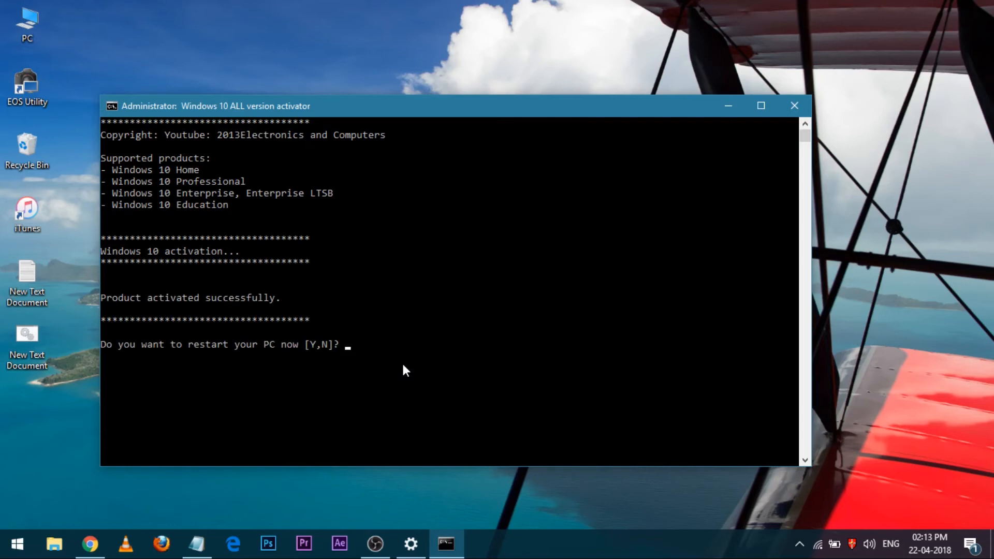
mouse_move(127, 300)
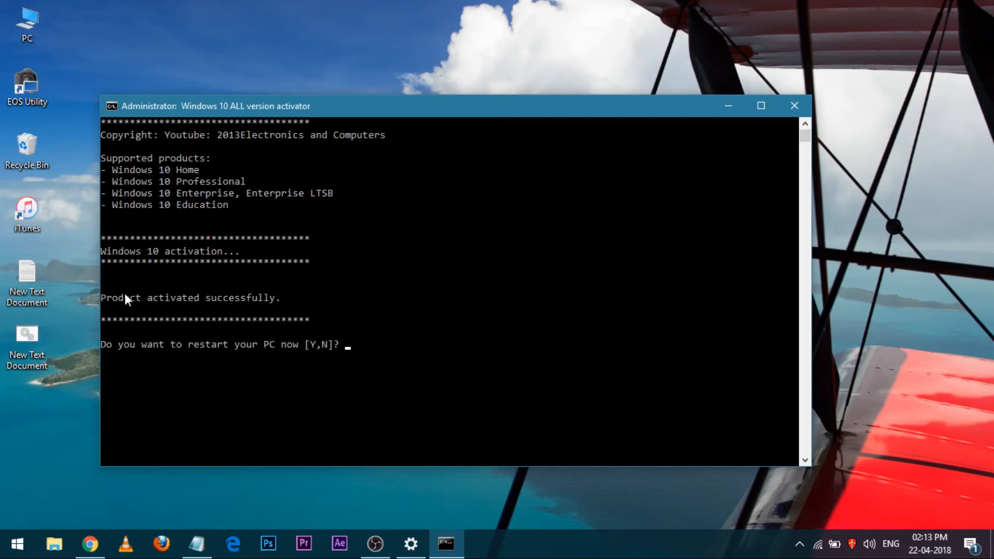
mouse_move(107, 369)
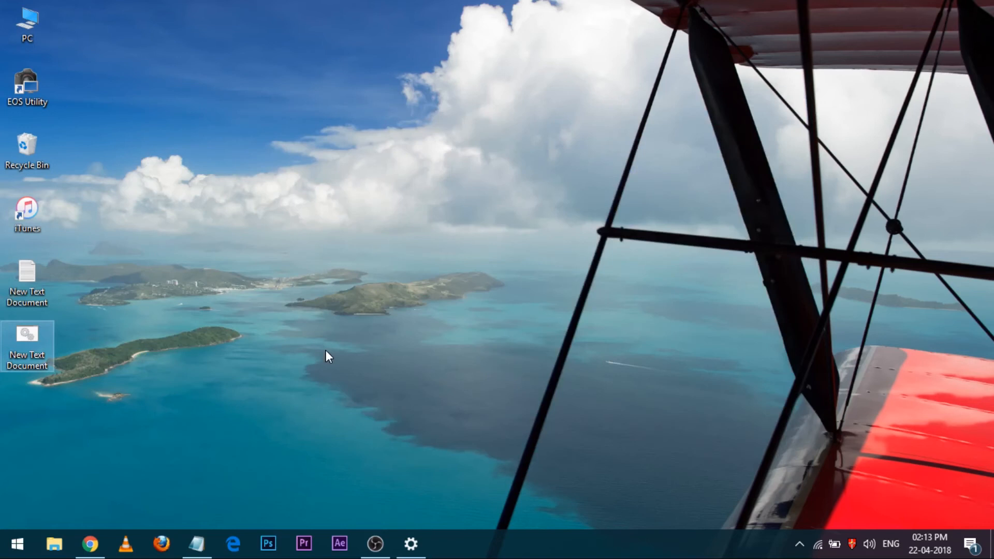
mouse_move(428, 525)
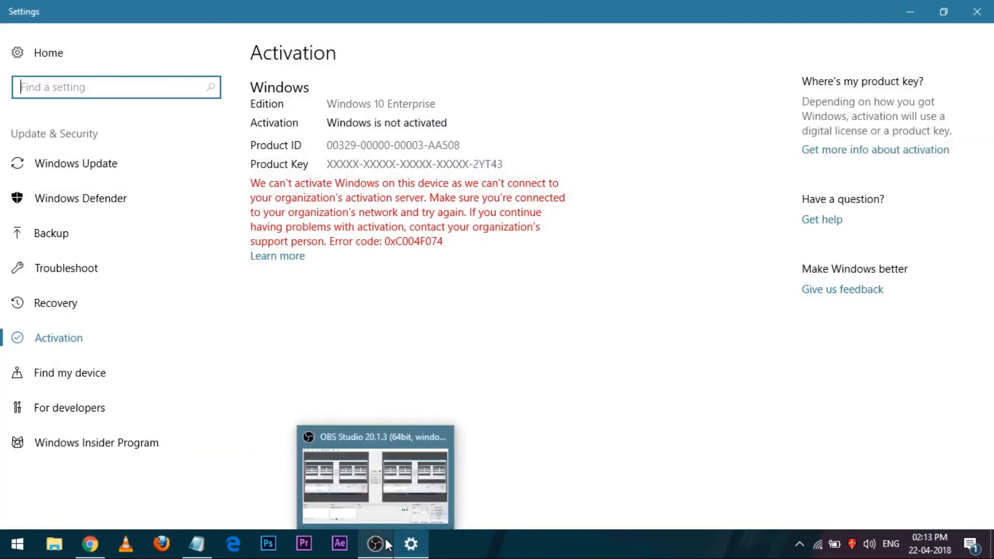
mouse_move(315, 325)
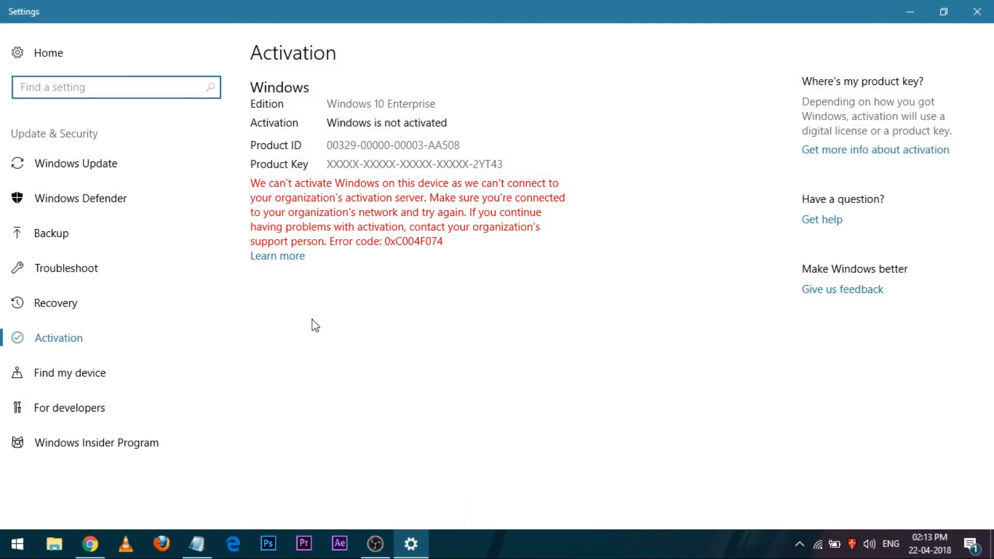
mouse_move(71, 336)
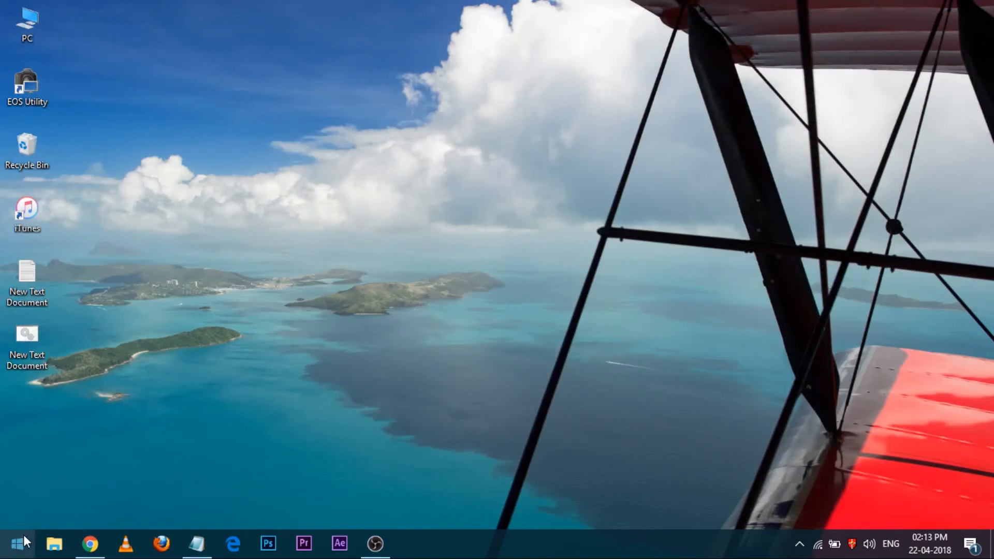
Search from Start and reopen the activation settings, now showing Windows 10 Enterprise activated.
click(17, 543)
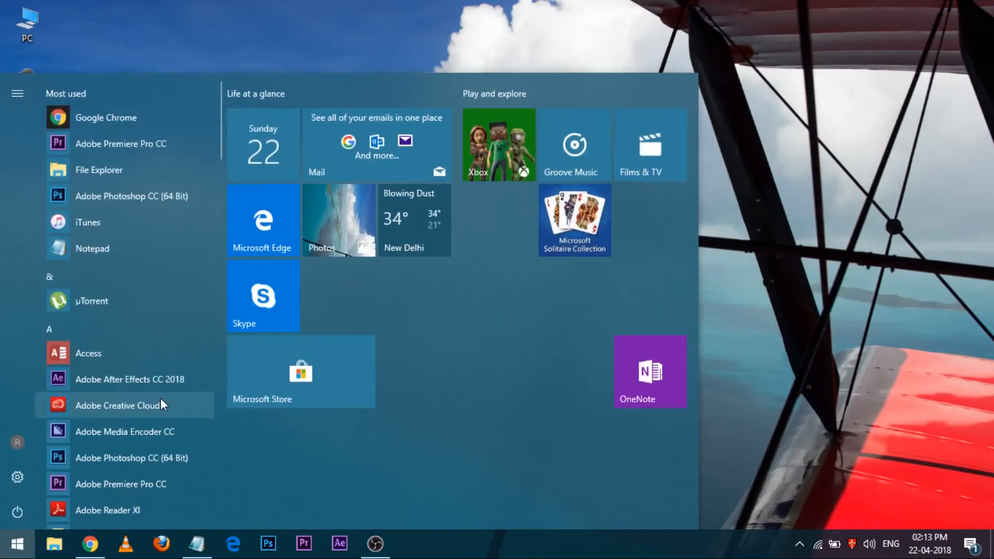
text(windows ad)
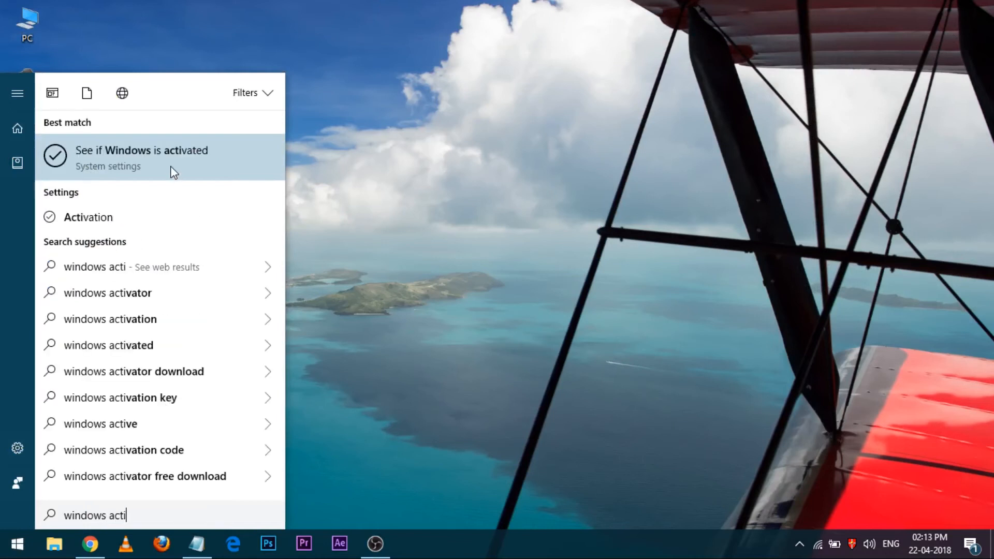
click(142, 150)
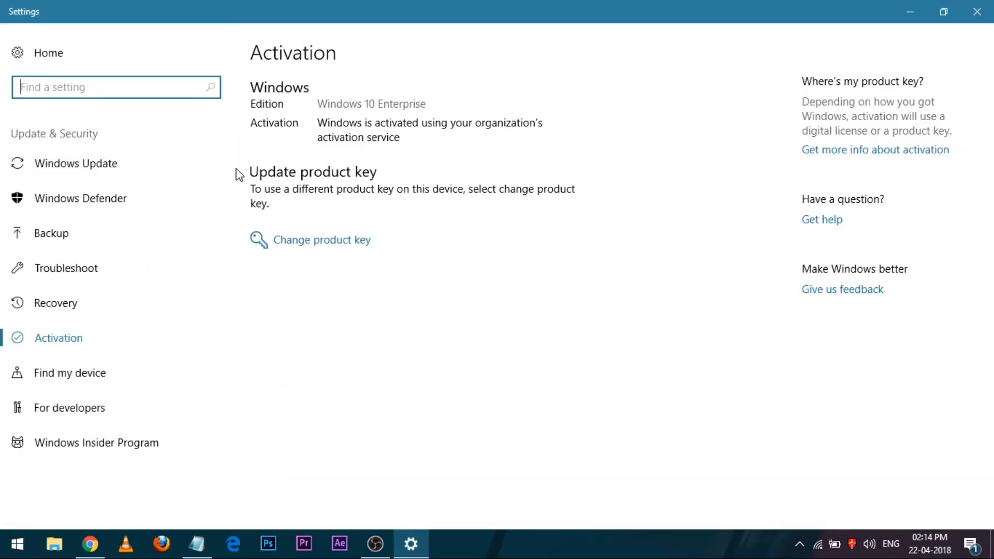
mouse_move(412, 130)
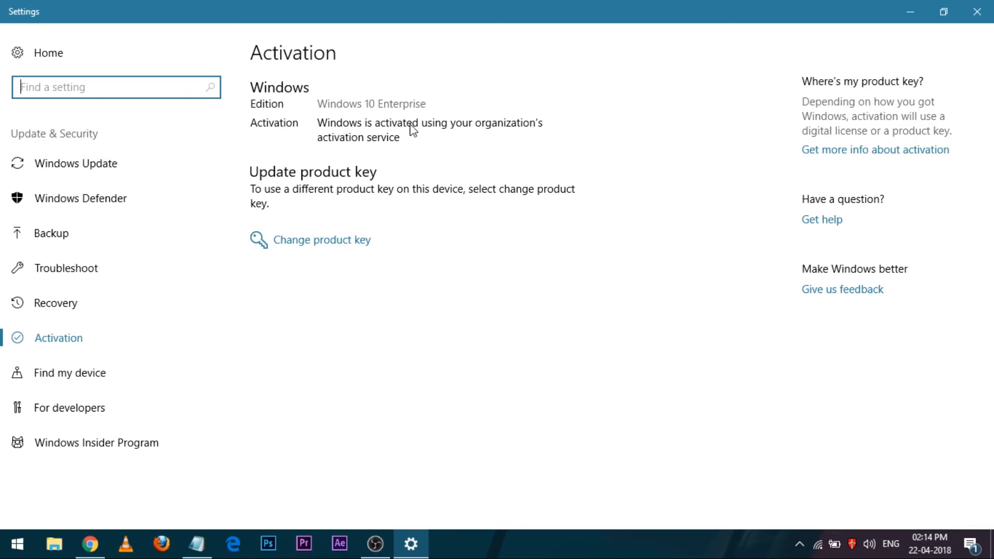
mouse_move(289, 201)
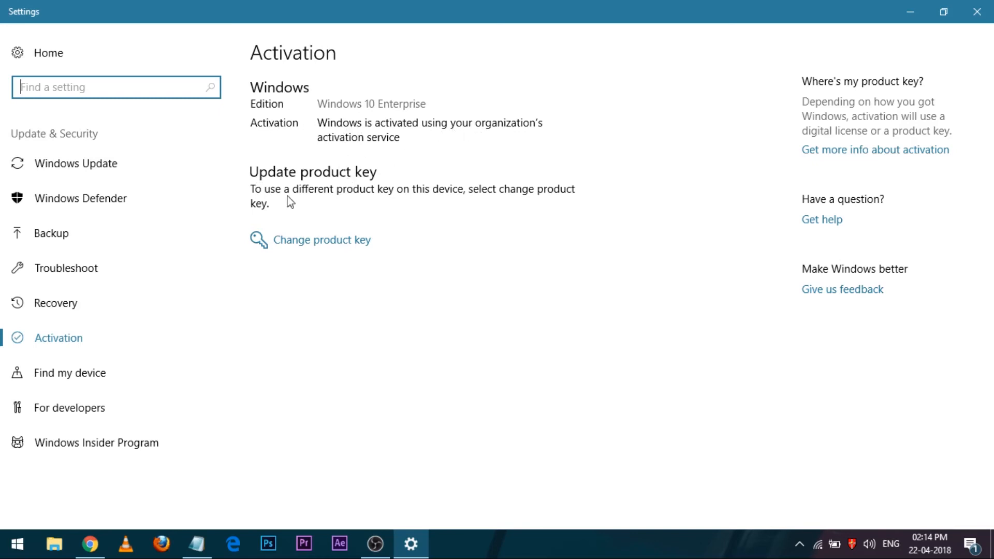
mouse_move(557, 334)
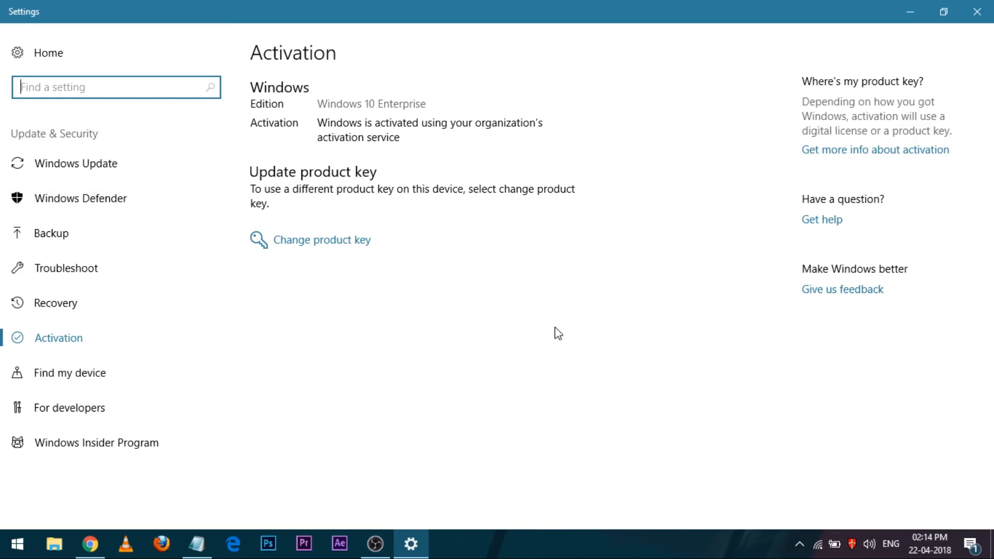
mouse_move(517, 251)
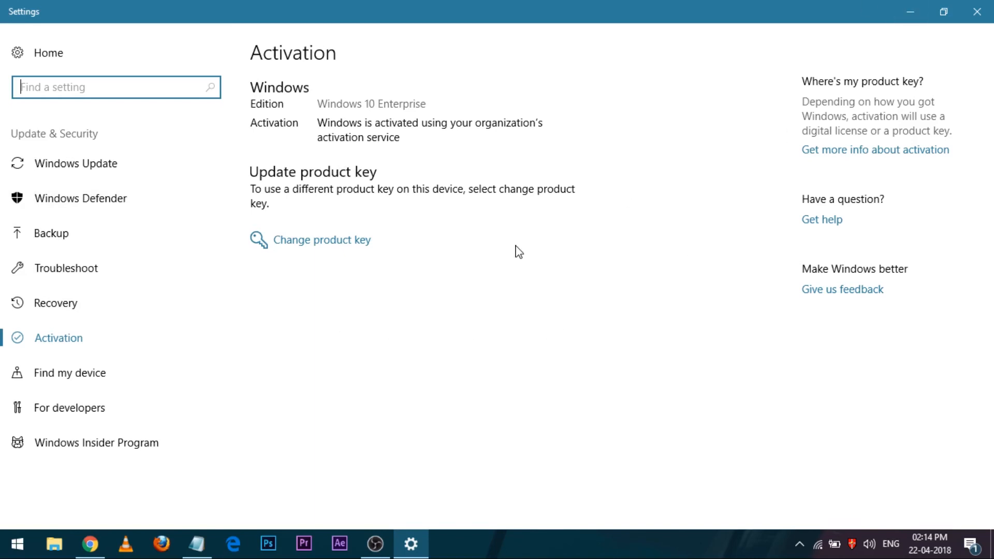